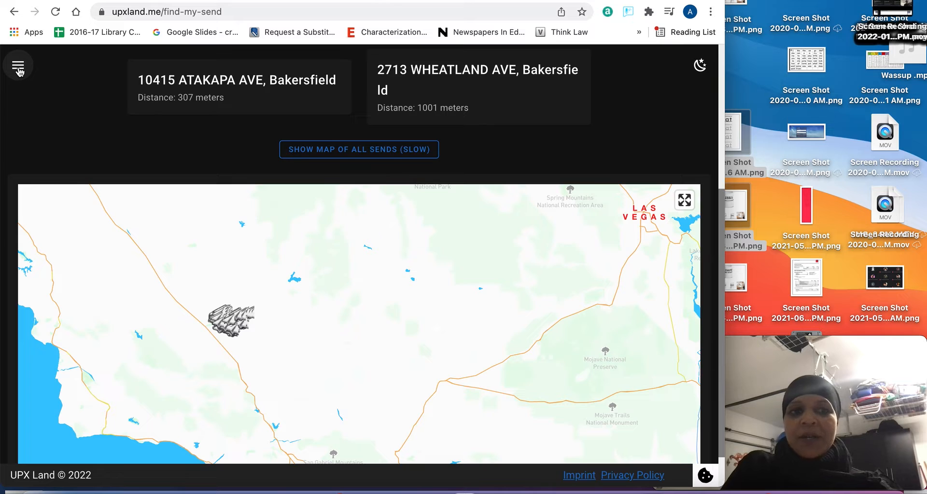
Open the UPX Land site menu on the Find My Send page of Bakersfield sends.
left_click(19, 66)
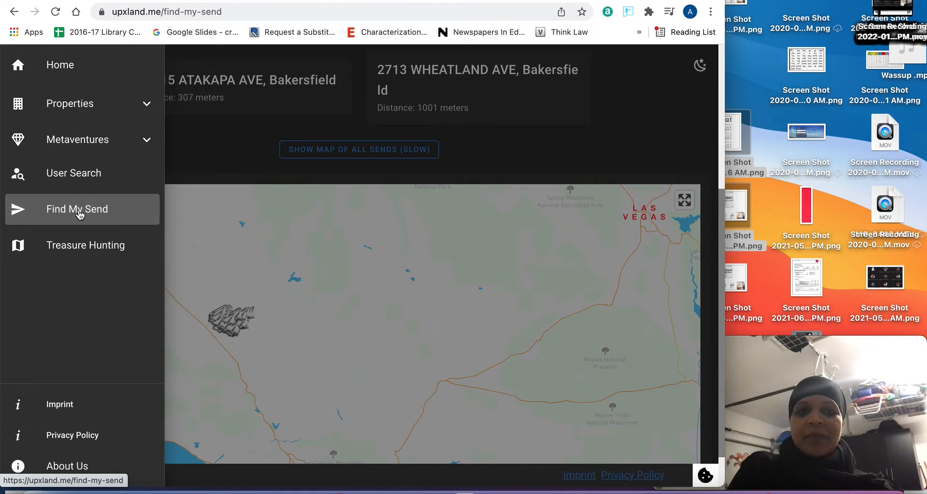
mouse_move(304, 196)
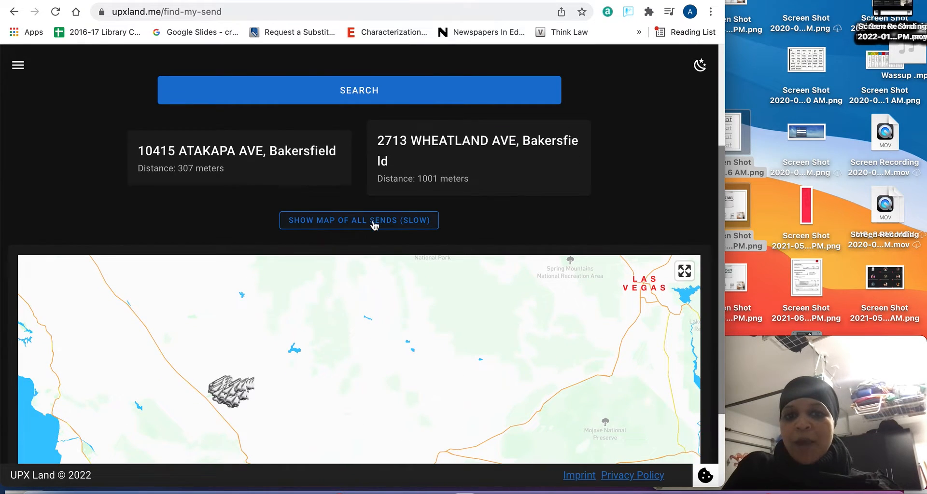
mouse_move(406, 239)
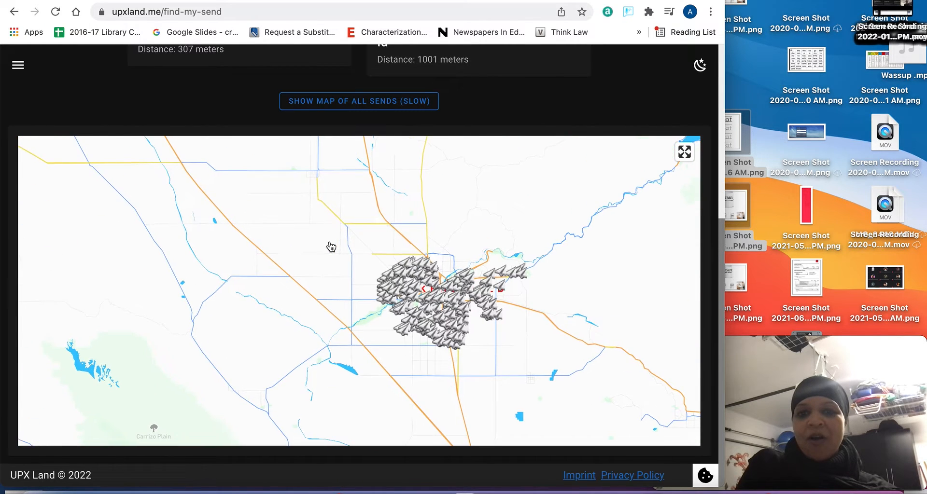
Drag the send map toward the Bakersfield send markers.
left_click_drag(331, 247, 511, 312)
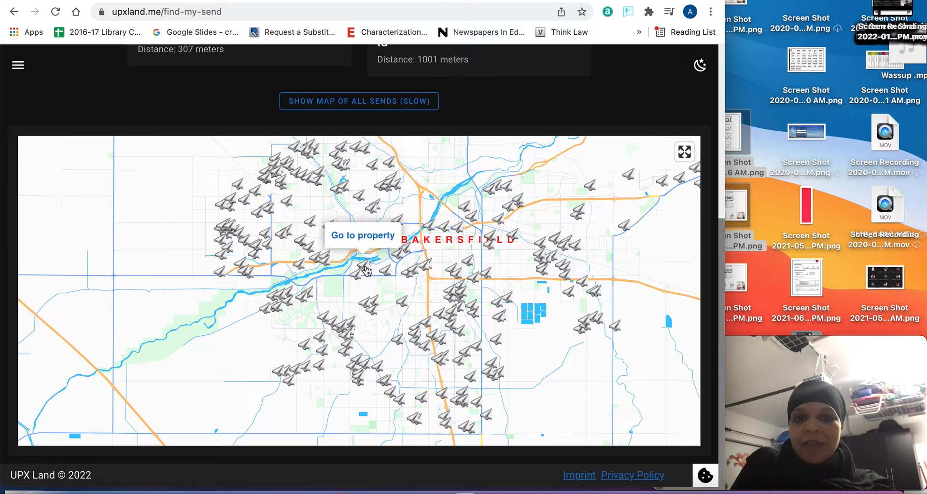
Open the chosen send's property, loading Upland's western US map as a guest.
left_click(362, 235)
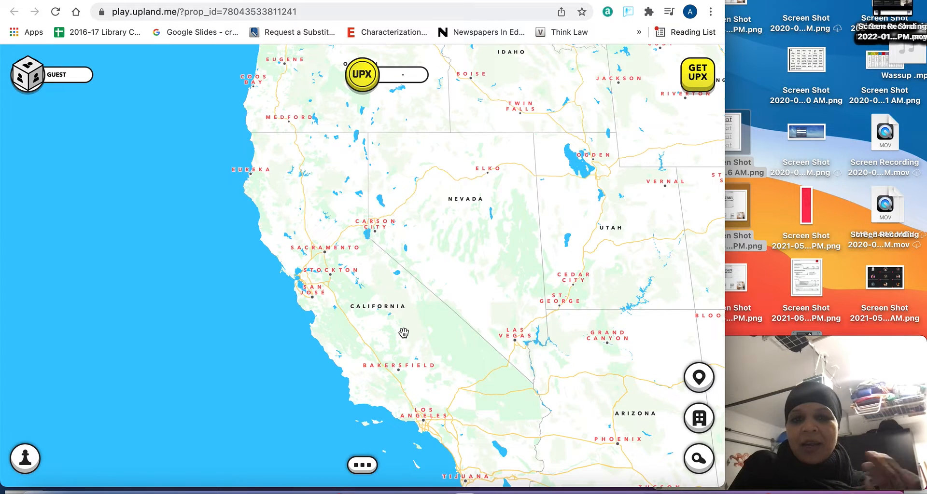
mouse_move(385, 295)
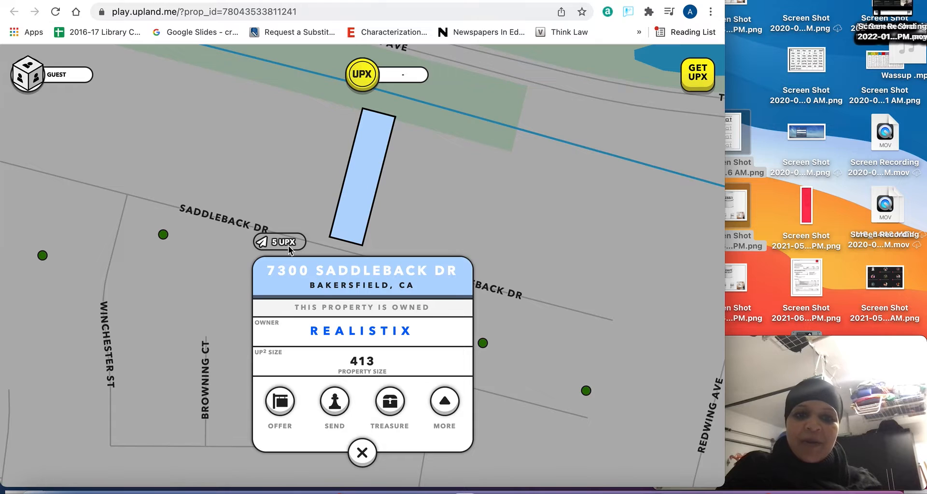
mouse_move(601, 297)
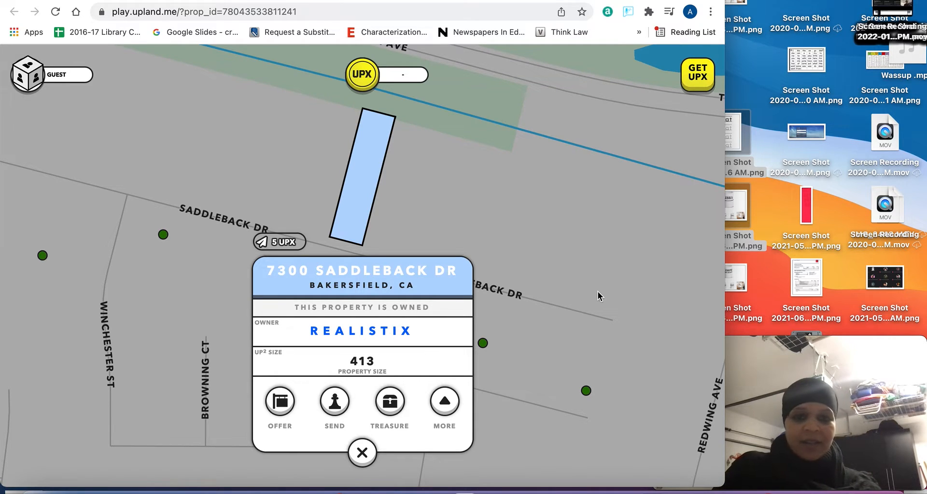
mouse_move(283, 258)
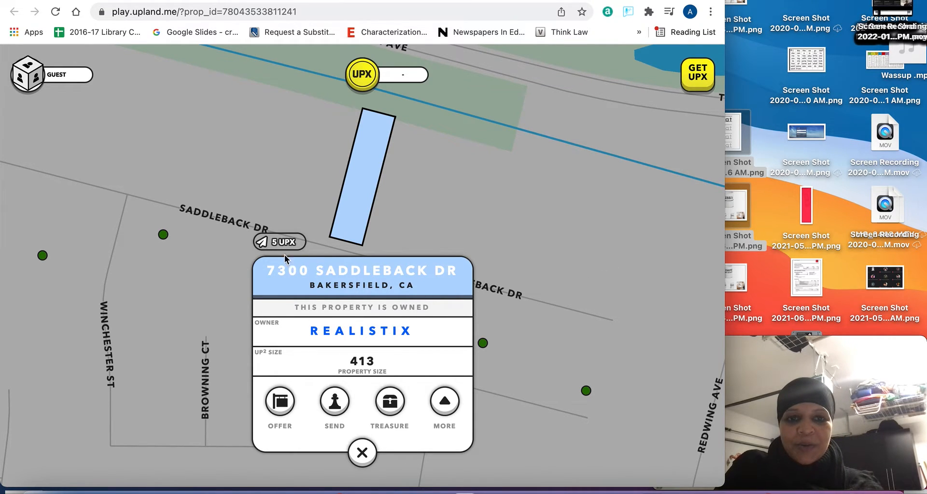
mouse_move(345, 420)
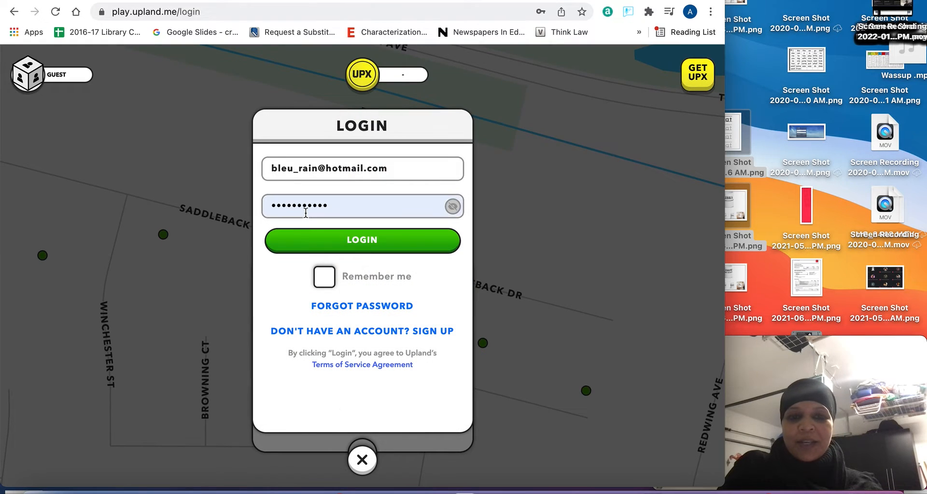
Log in with the saved credentials and close the property card.
left_click(361, 239)
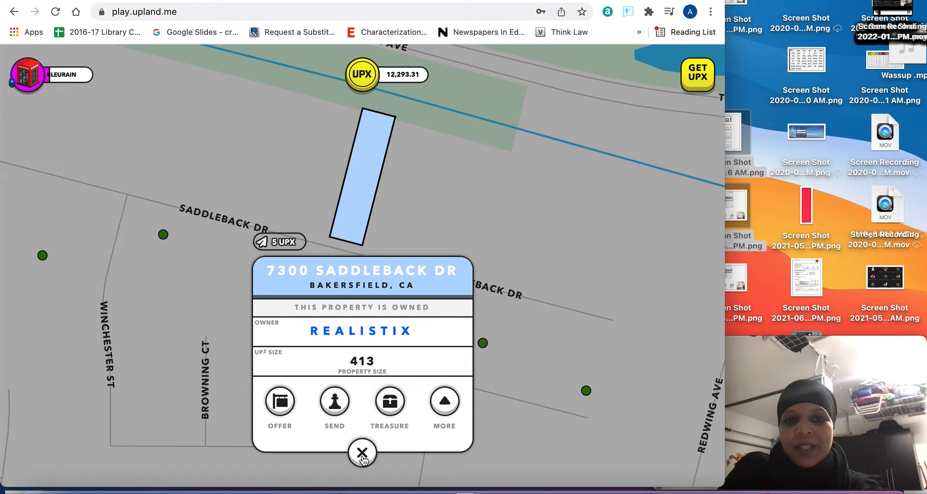
left_click(361, 453)
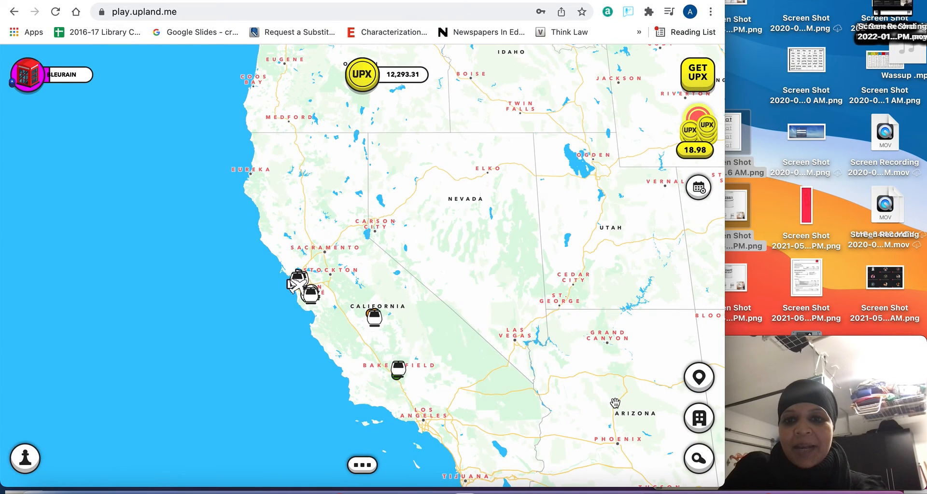
left_click(698, 459)
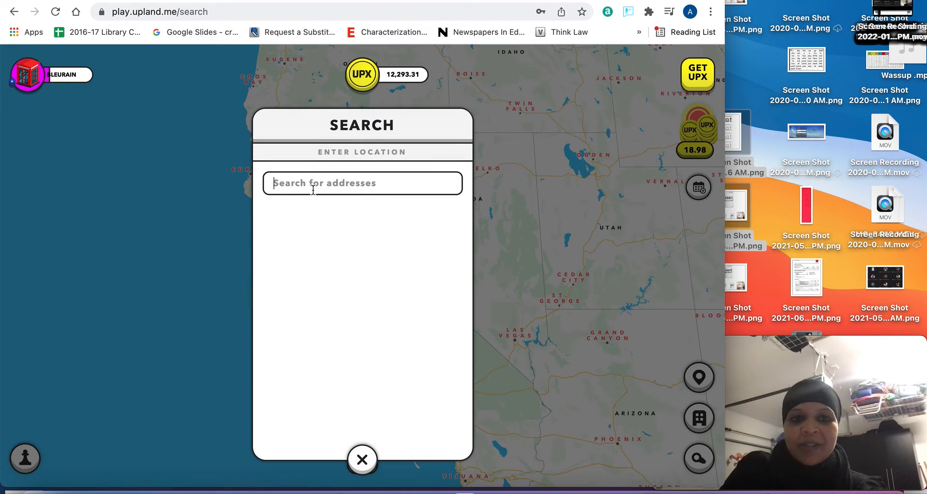
type("7300 saddleba")
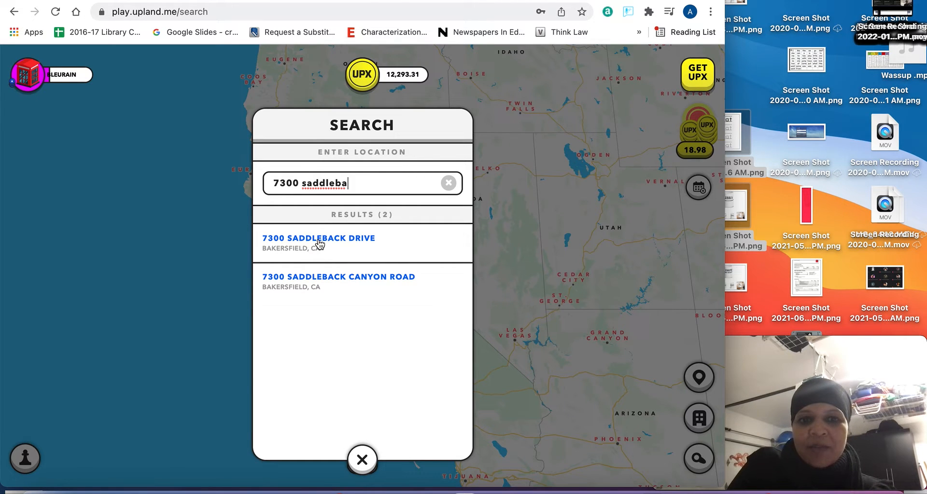
left_click(318, 242)
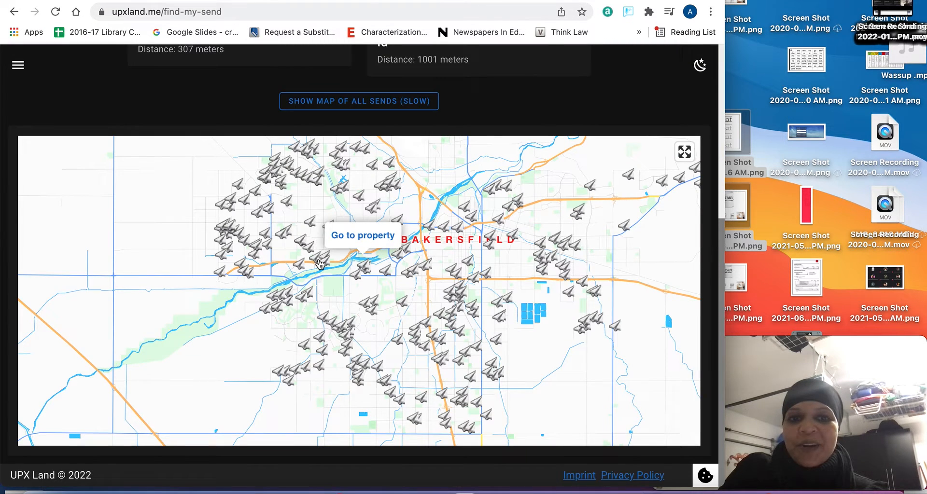
Open another send's property near Dovescotes Ct and bring up the login form.
left_click(363, 236)
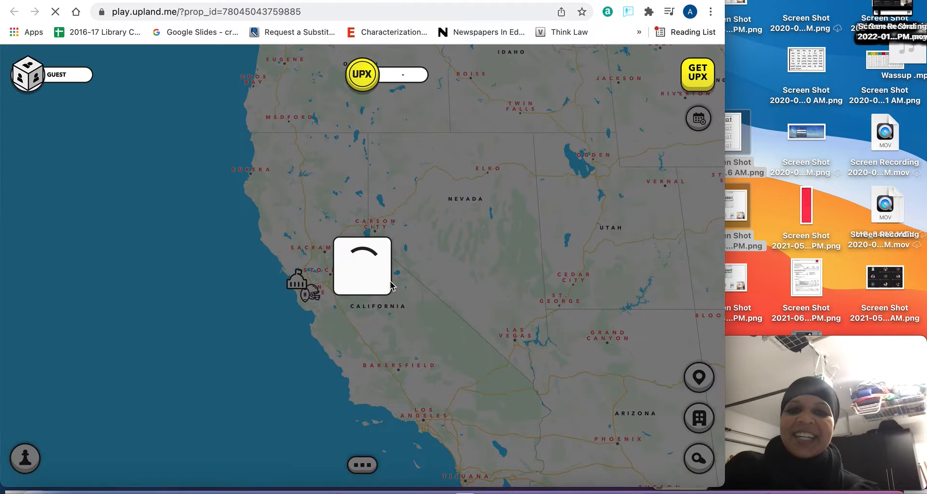
left_click(361, 266)
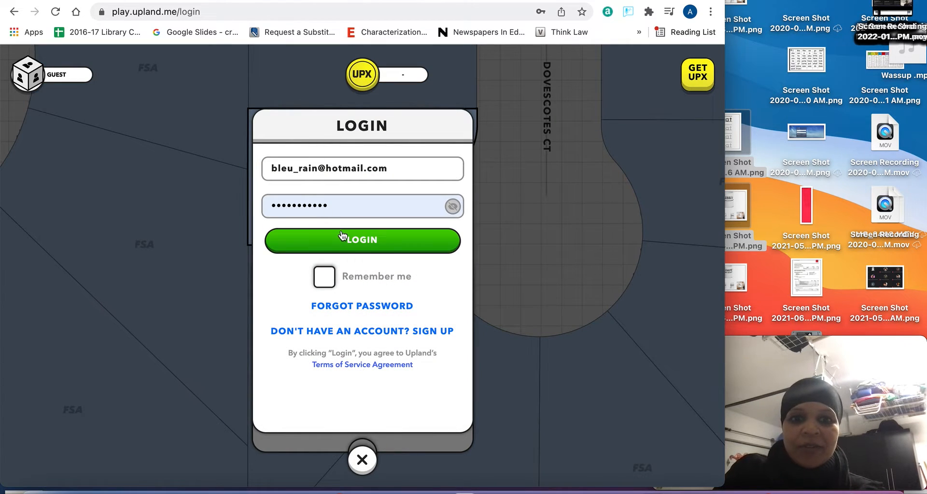
left_click(361, 240)
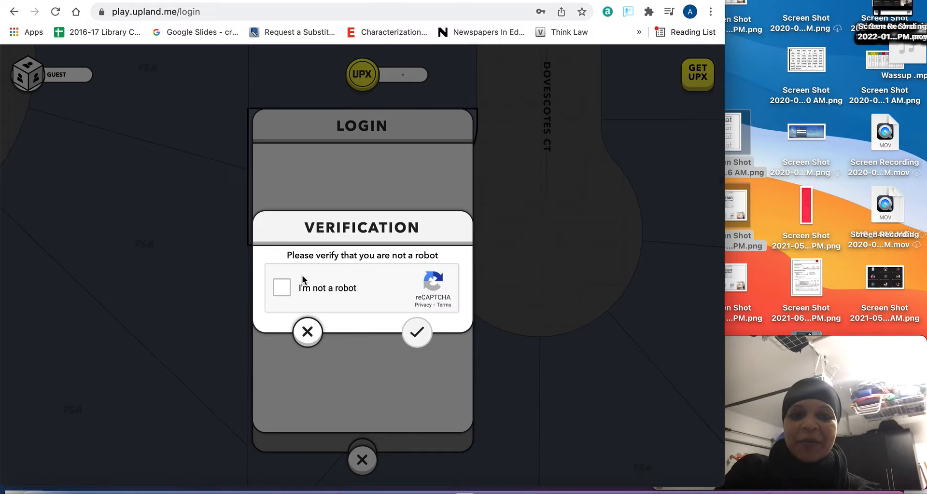
left_click(282, 288)
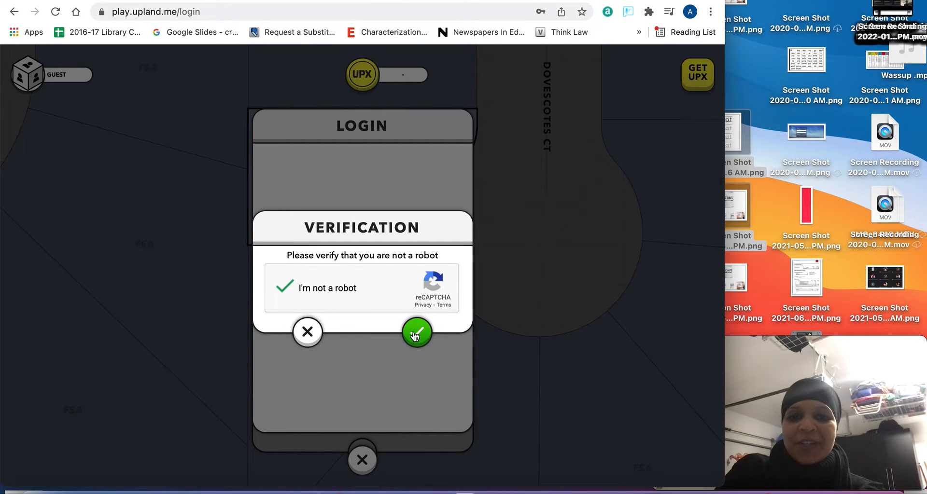
left_click(416, 333)
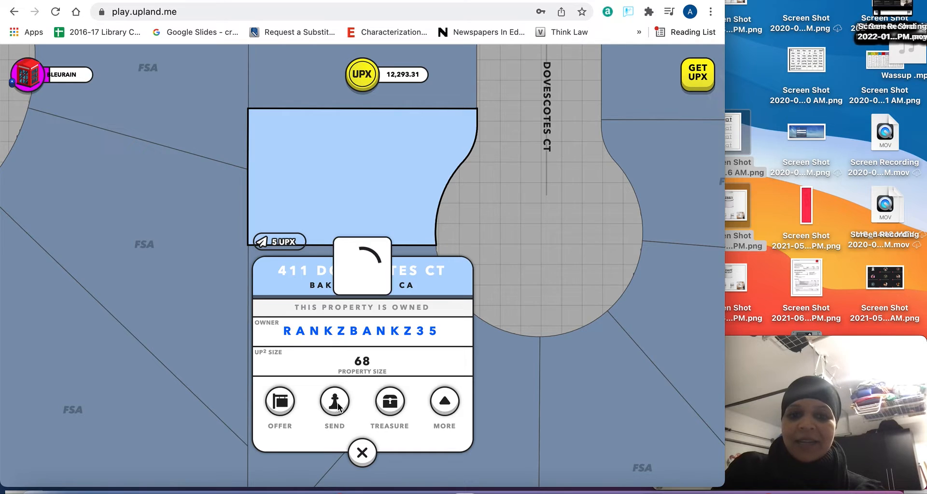
left_click(334, 402)
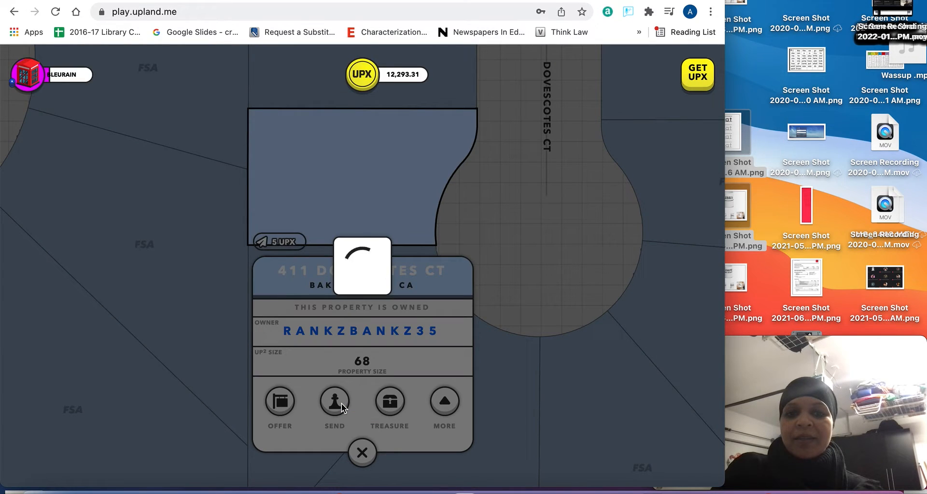
left_click(361, 453)
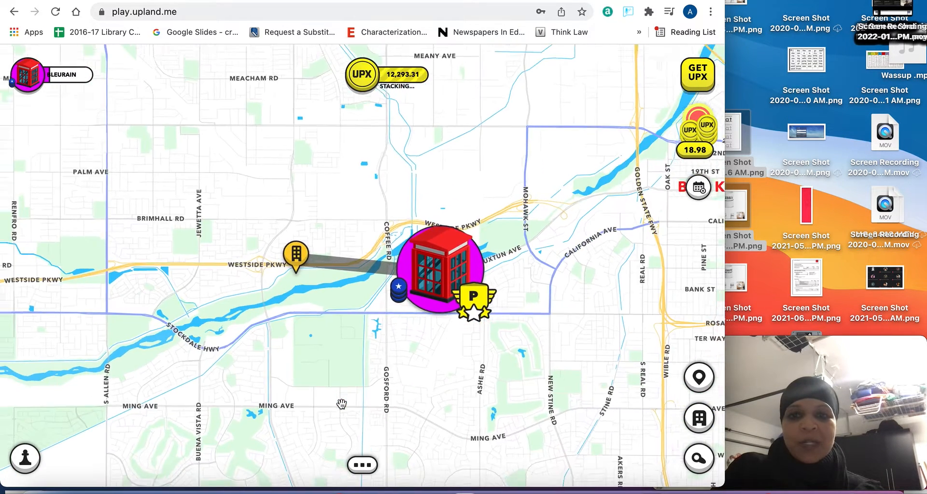